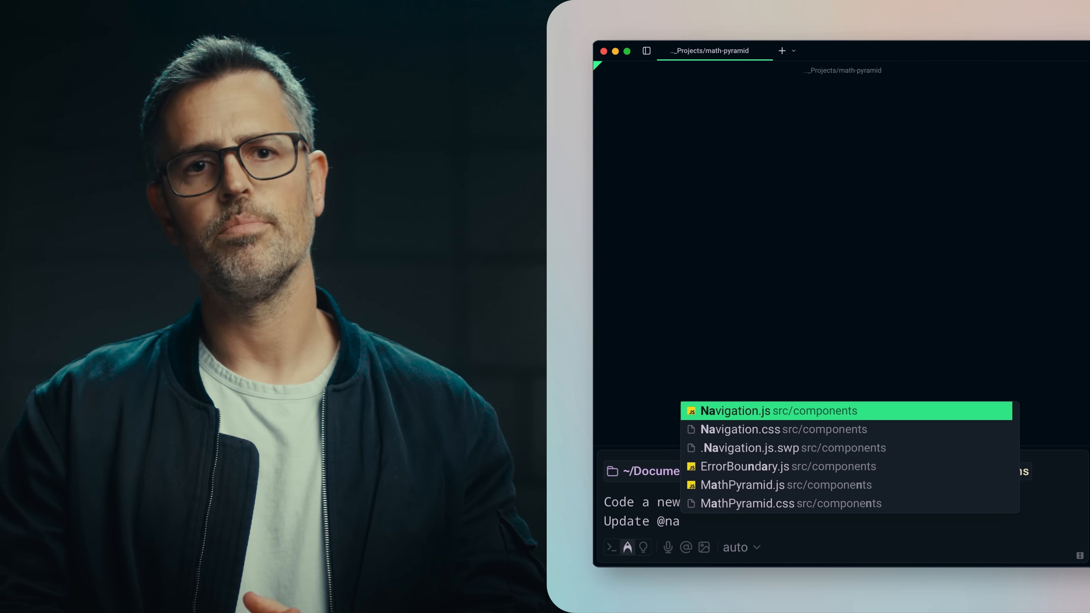
{"action": "left_click", "coordinate": [735, 410]}
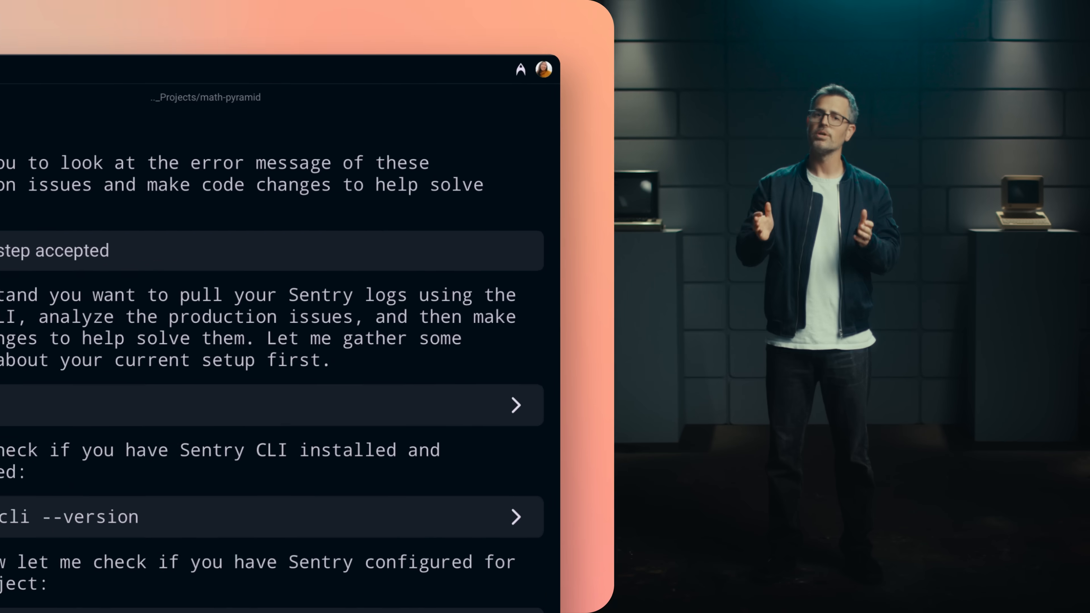
- Open the agent's proposed Navigation.js diff in the built-in editor for manual edits
{"action": "left_click", "coordinate": [520, 69]}
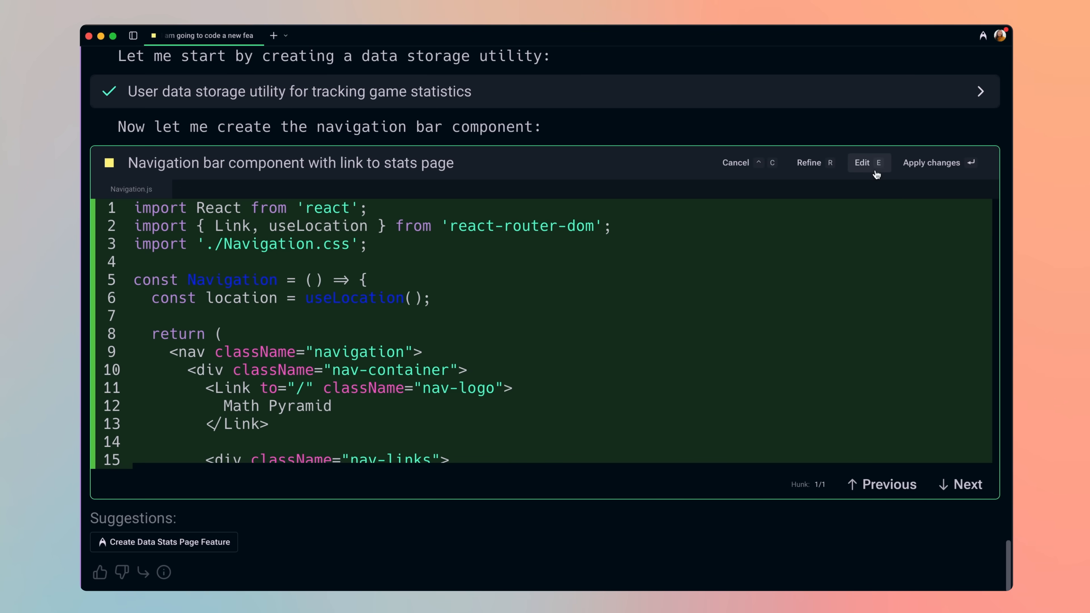
{"action": "left_click", "coordinate": [862, 162]}
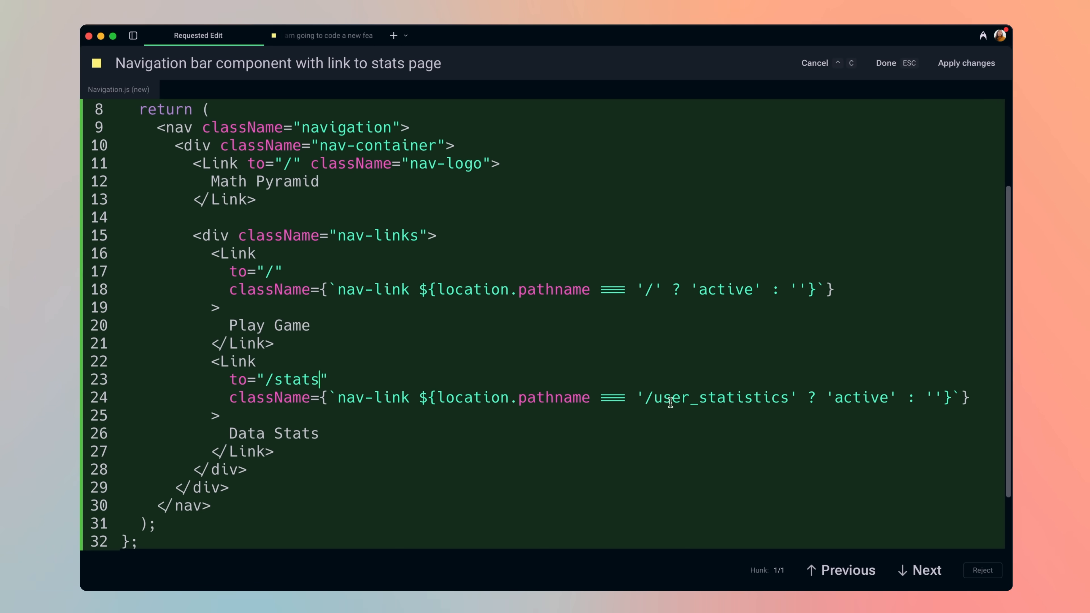